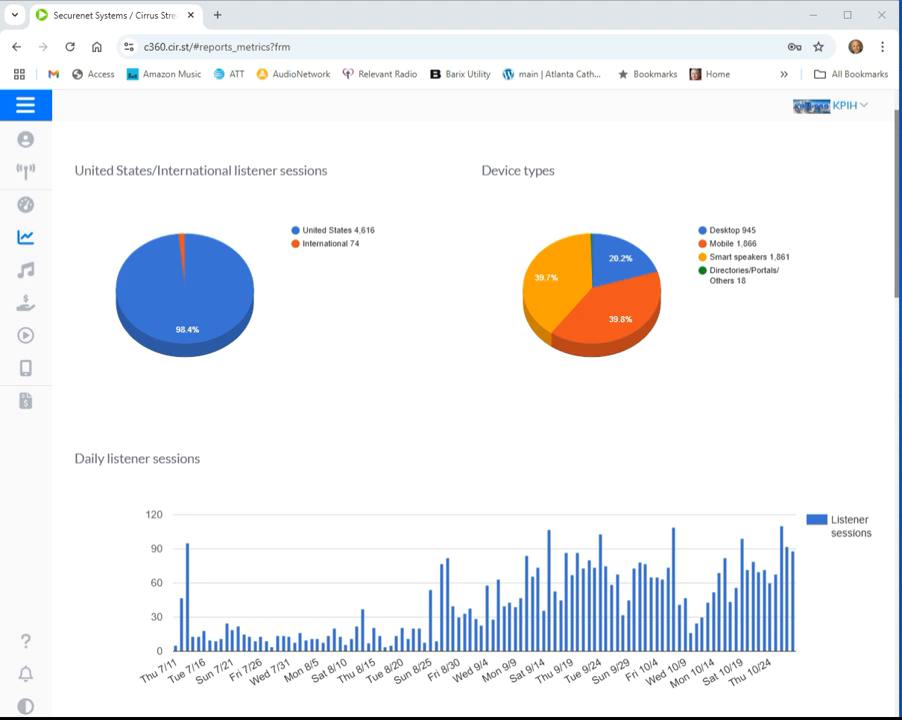
mouse_move(737, 415)
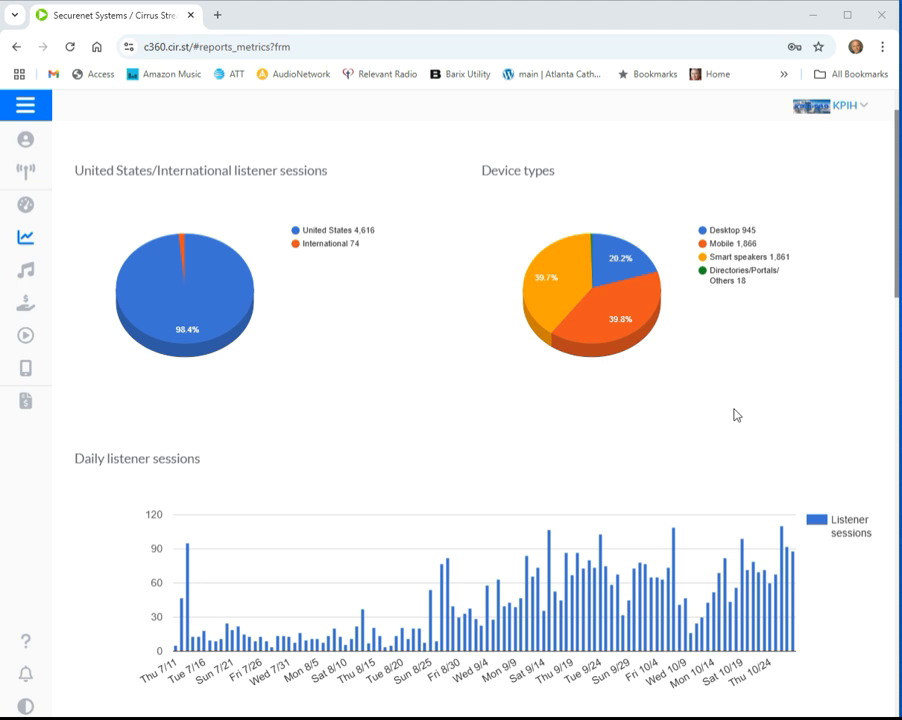
mouse_move(343, 474)
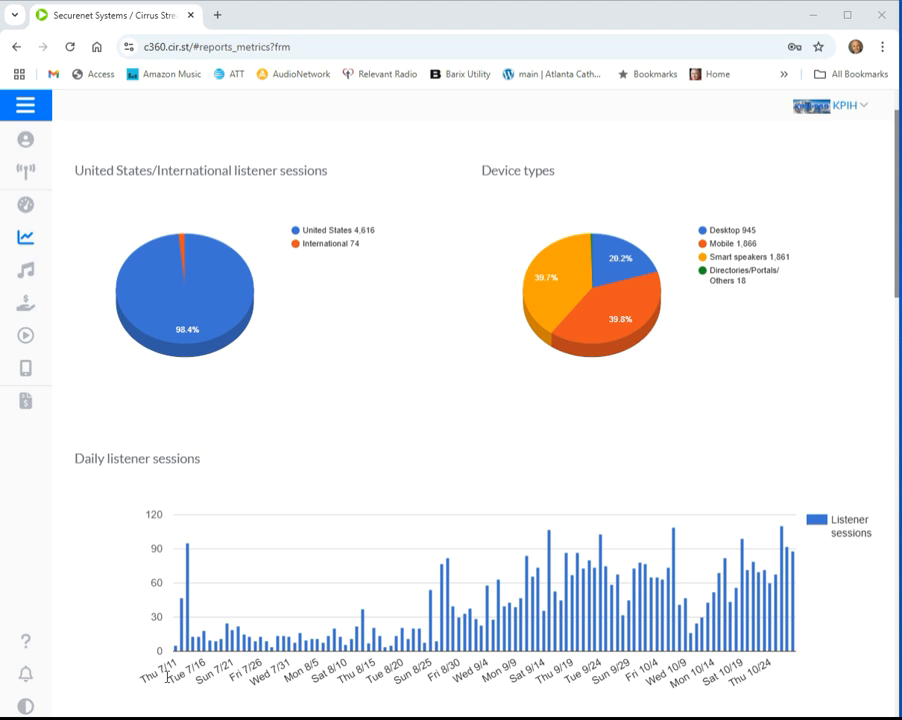
mouse_move(186, 575)
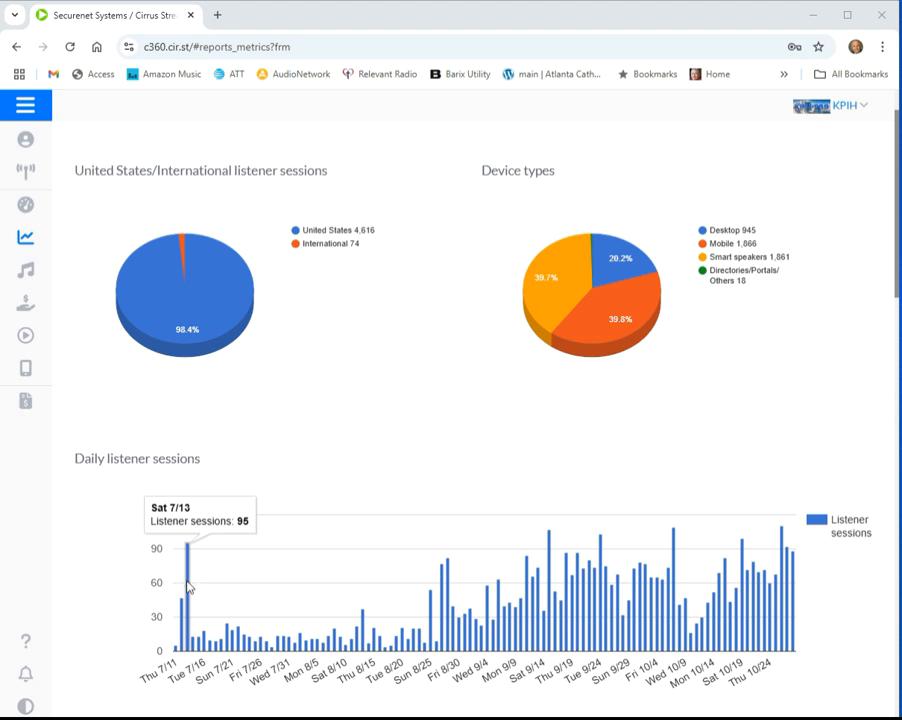
mouse_move(185, 565)
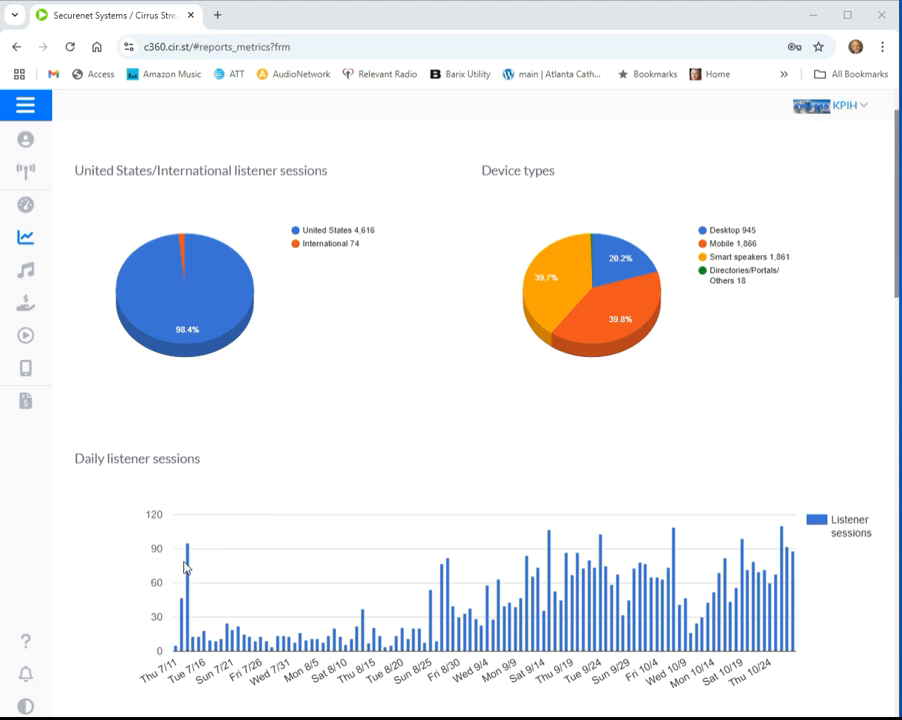
mouse_move(196, 643)
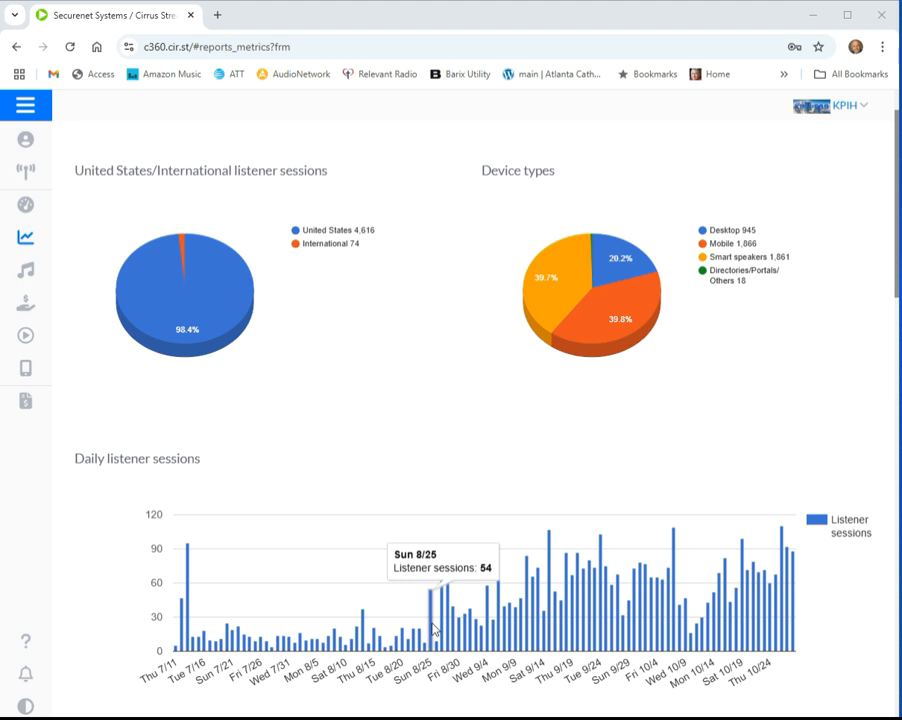
mouse_move(444, 583)
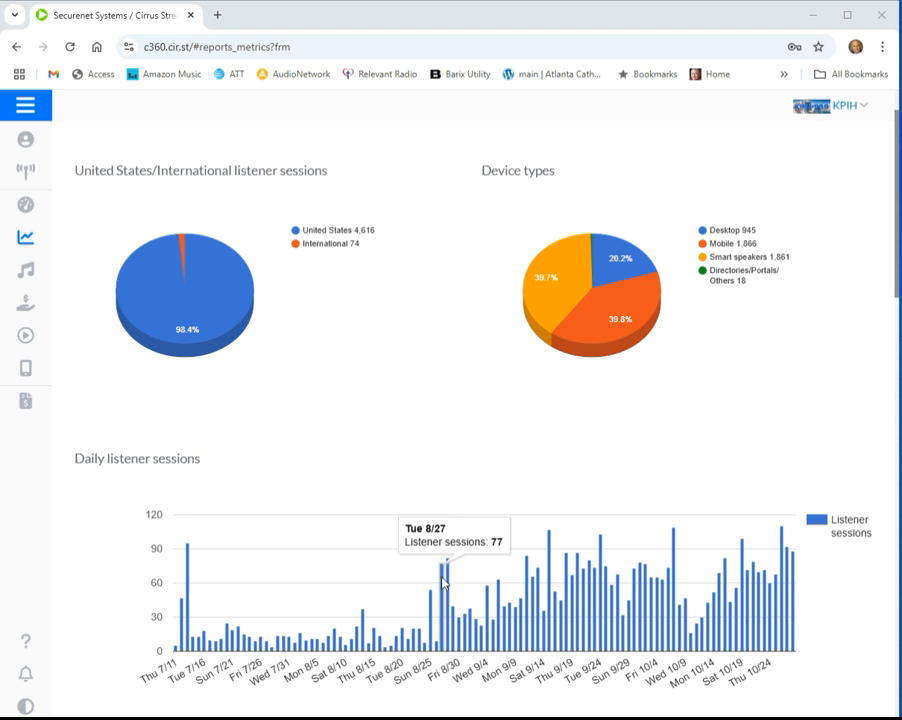
mouse_move(445, 575)
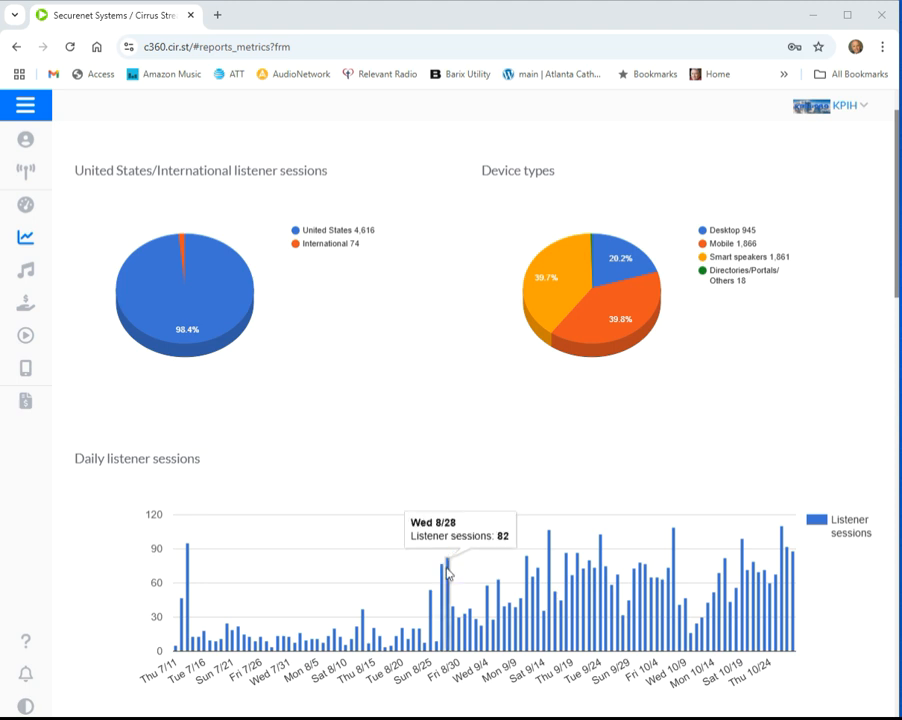
mouse_move(689, 484)
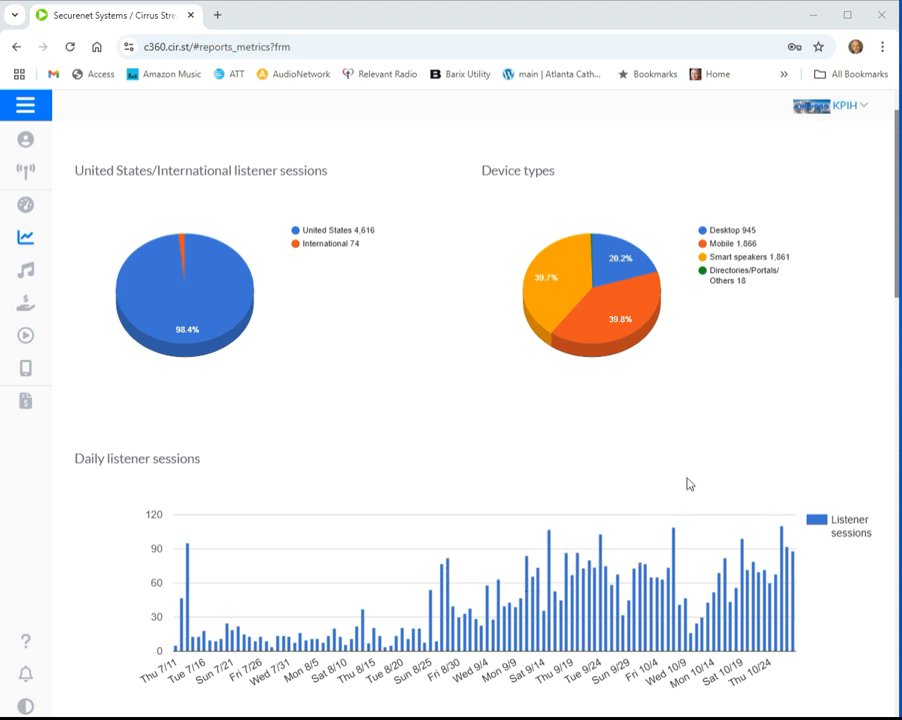
mouse_move(752, 575)
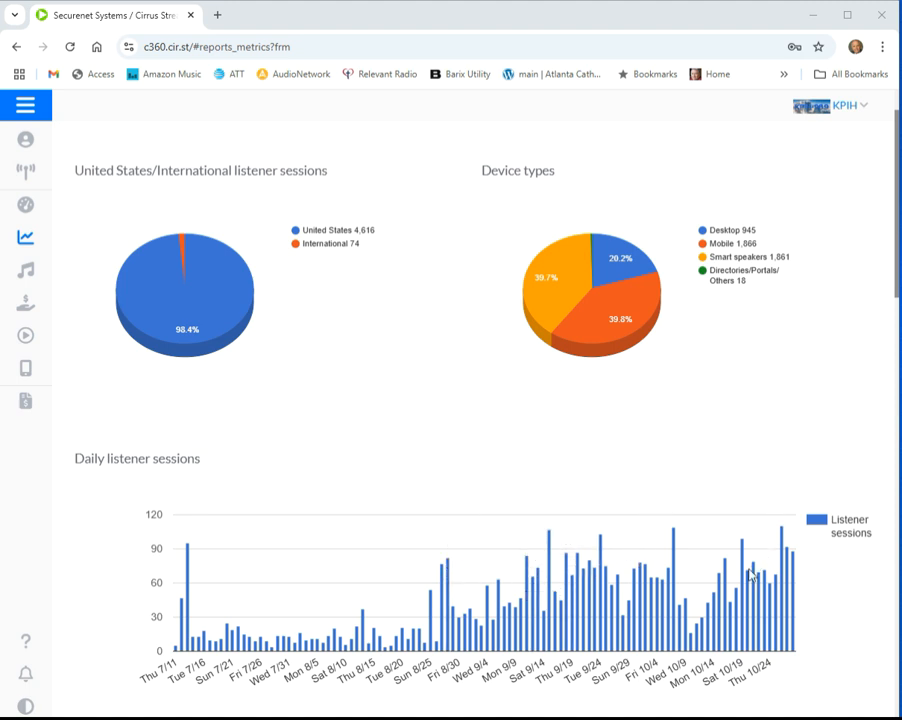
mouse_move(360, 315)
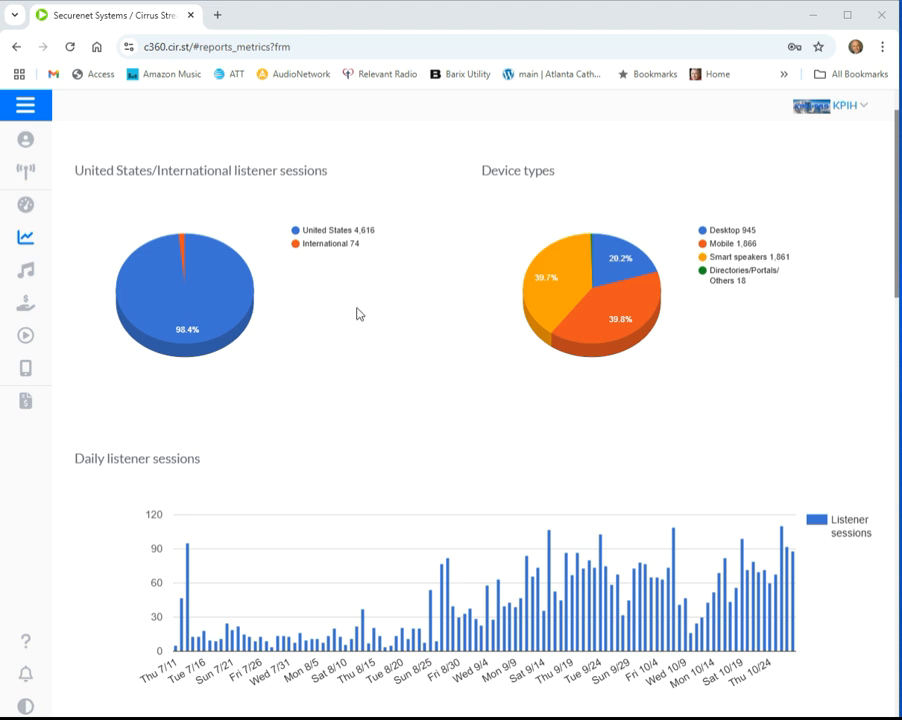
mouse_move(367, 295)
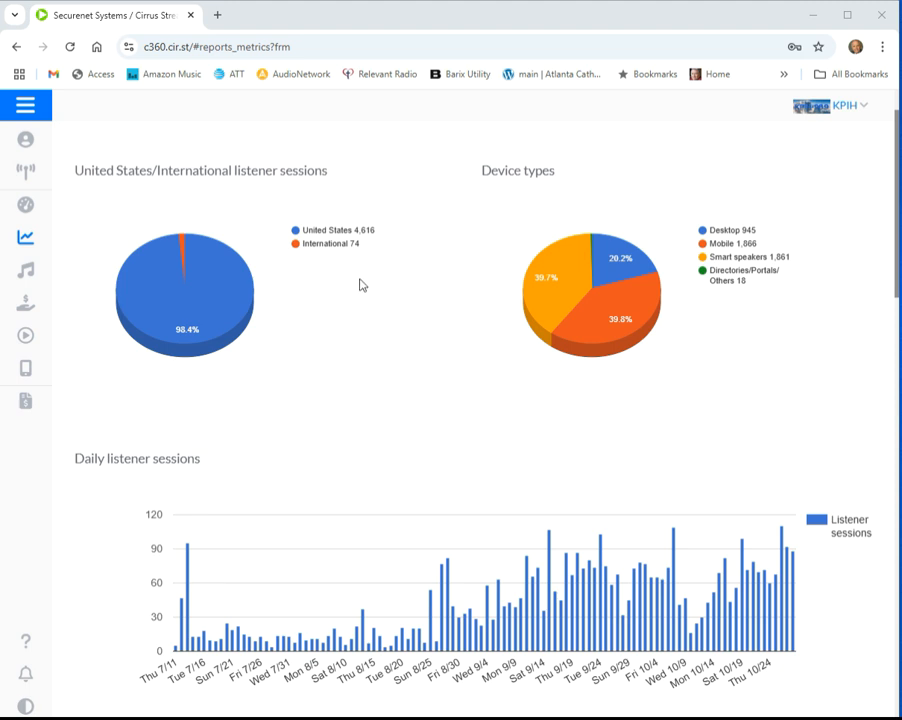
mouse_move(388, 238)
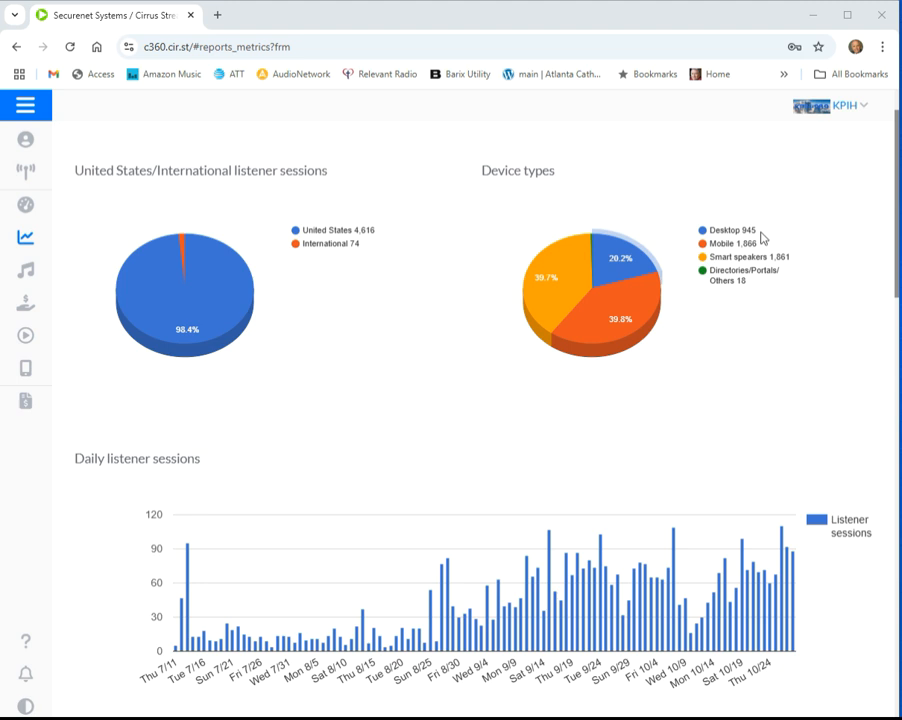
mouse_move(744, 230)
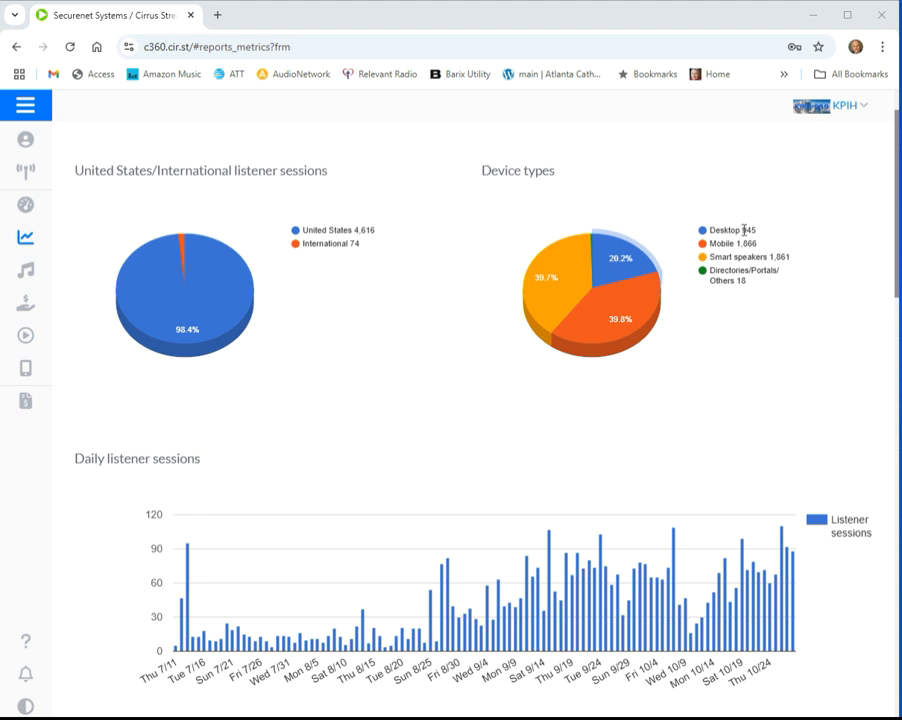
mouse_move(774, 240)
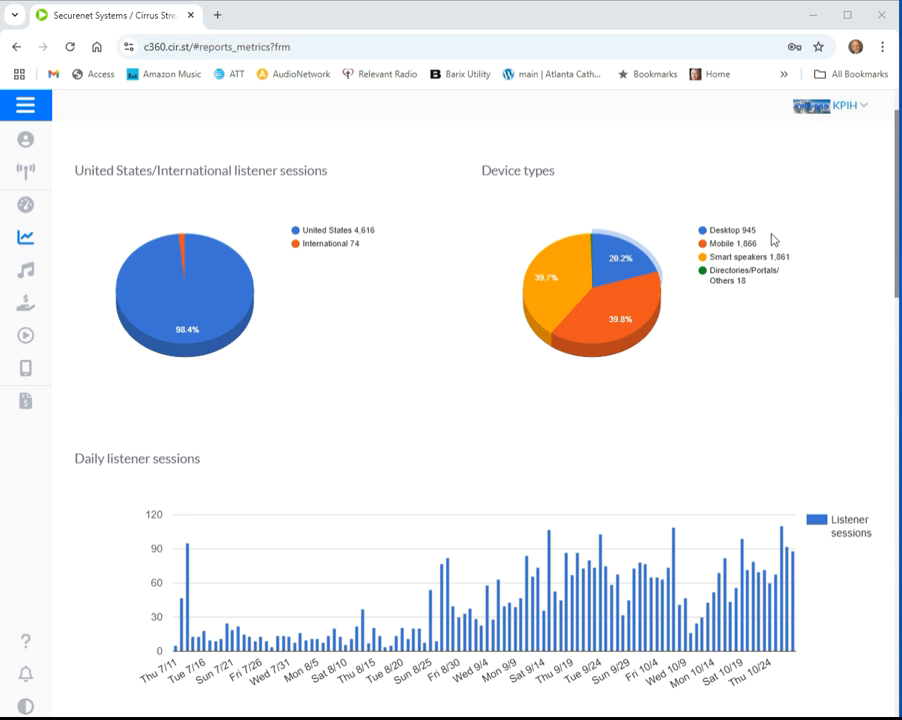
mouse_move(793, 236)
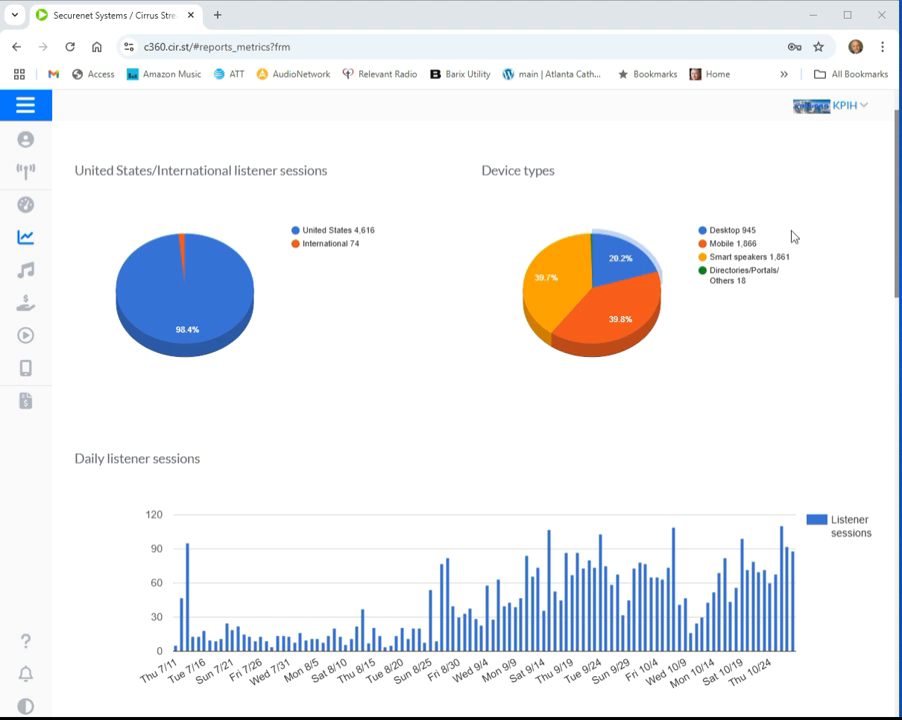
mouse_move(789, 240)
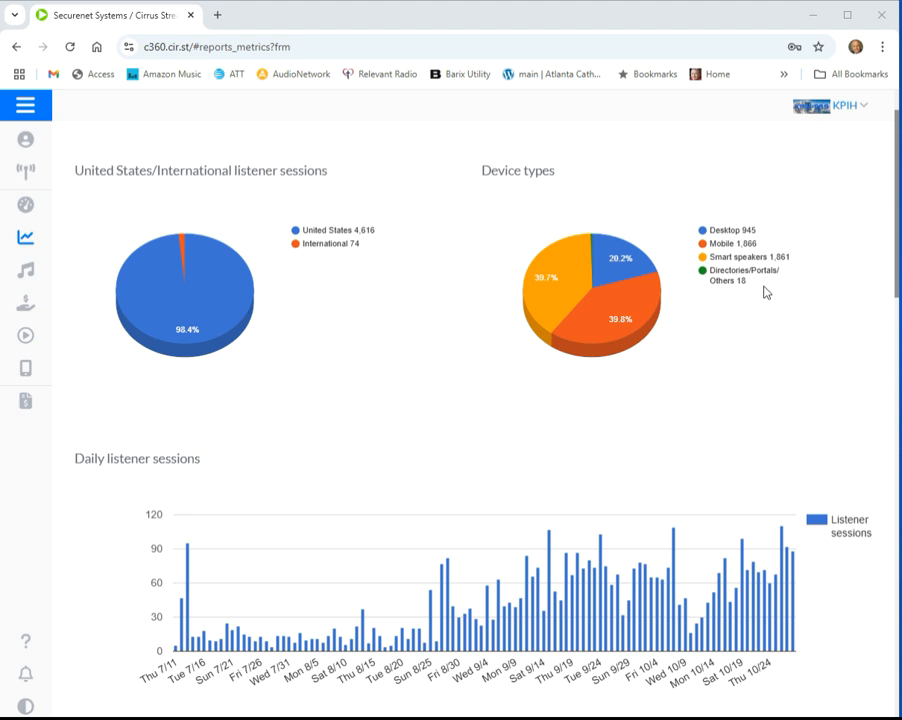
mouse_move(695, 360)
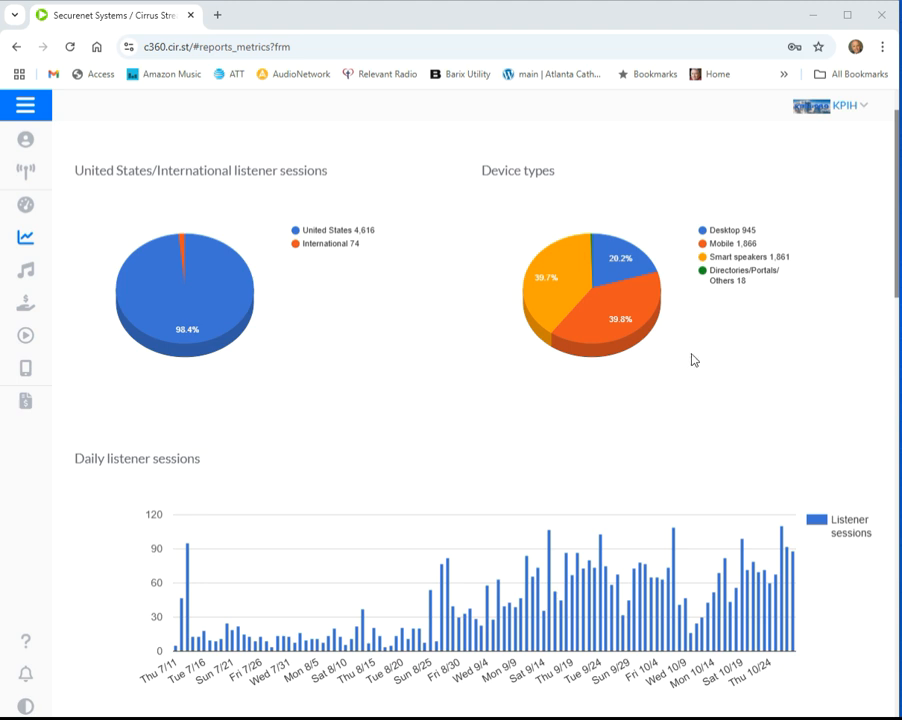
scroll("down", 3)
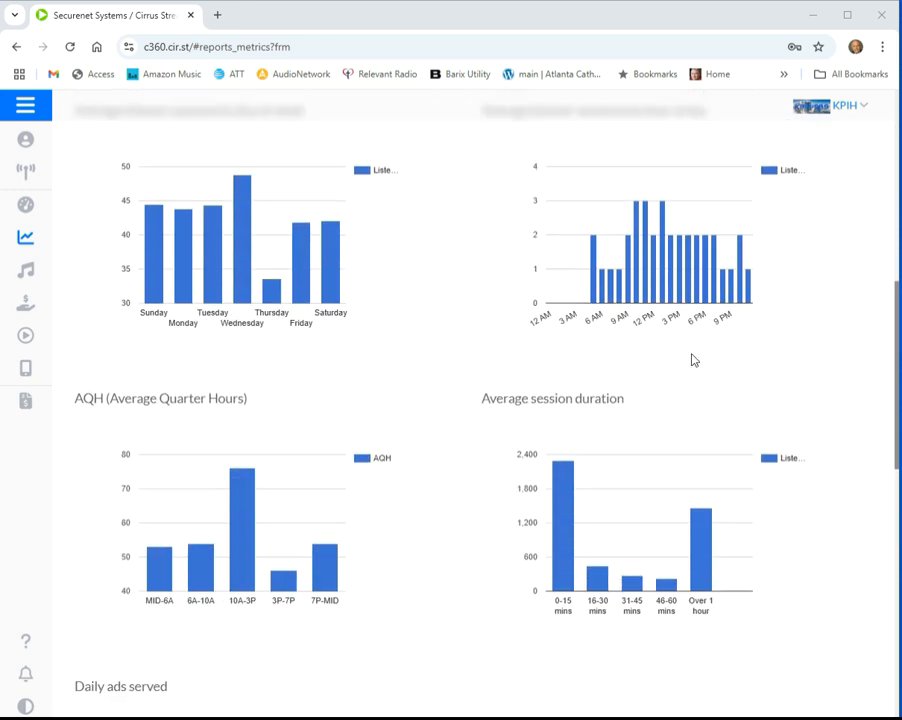
scroll("down", 3)
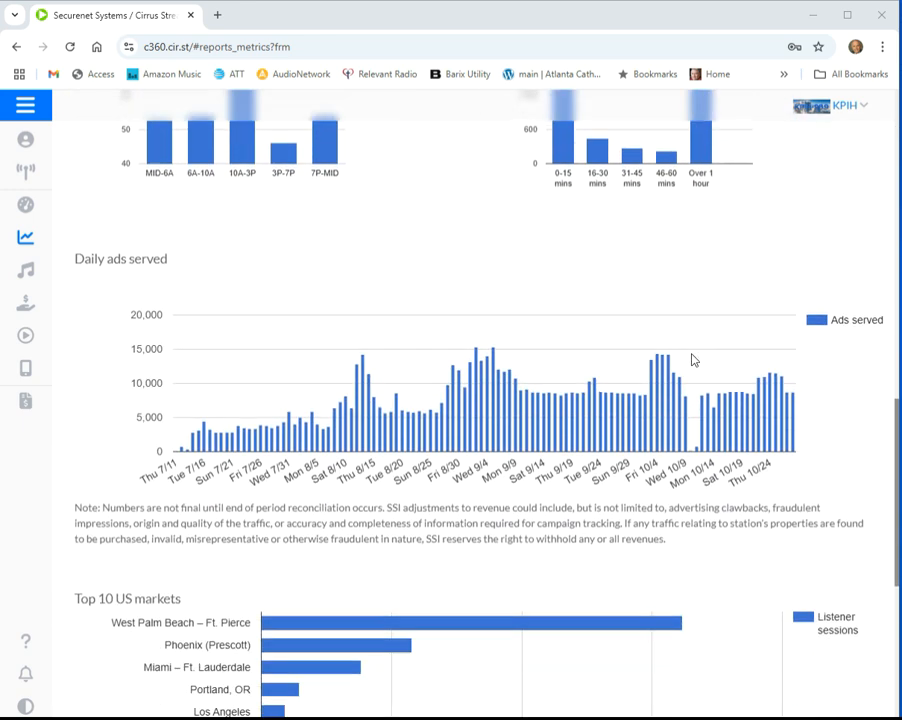
scroll("down", 3)
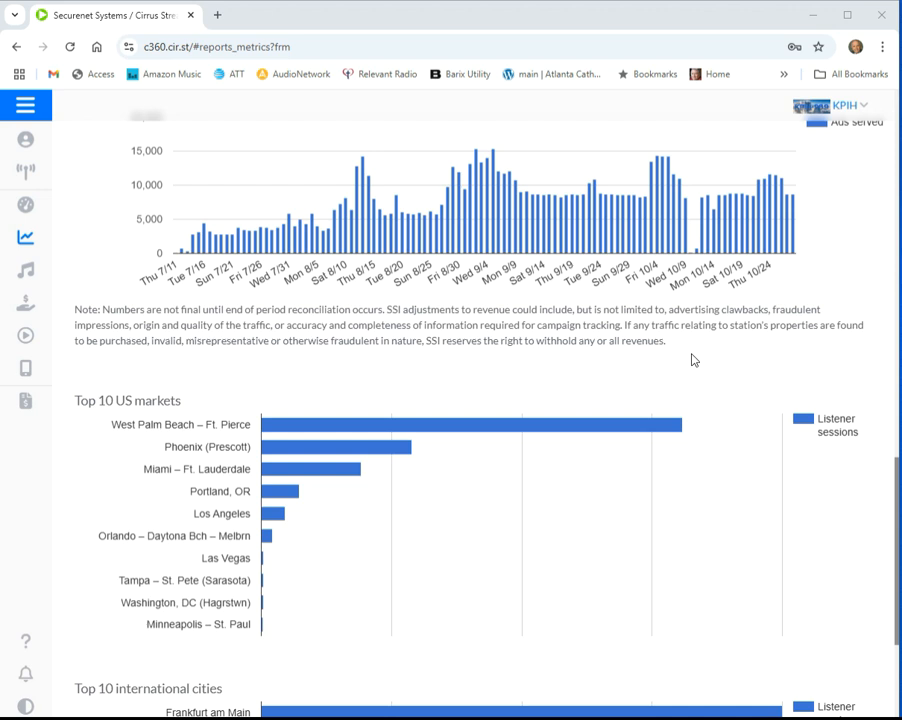
mouse_move(632, 424)
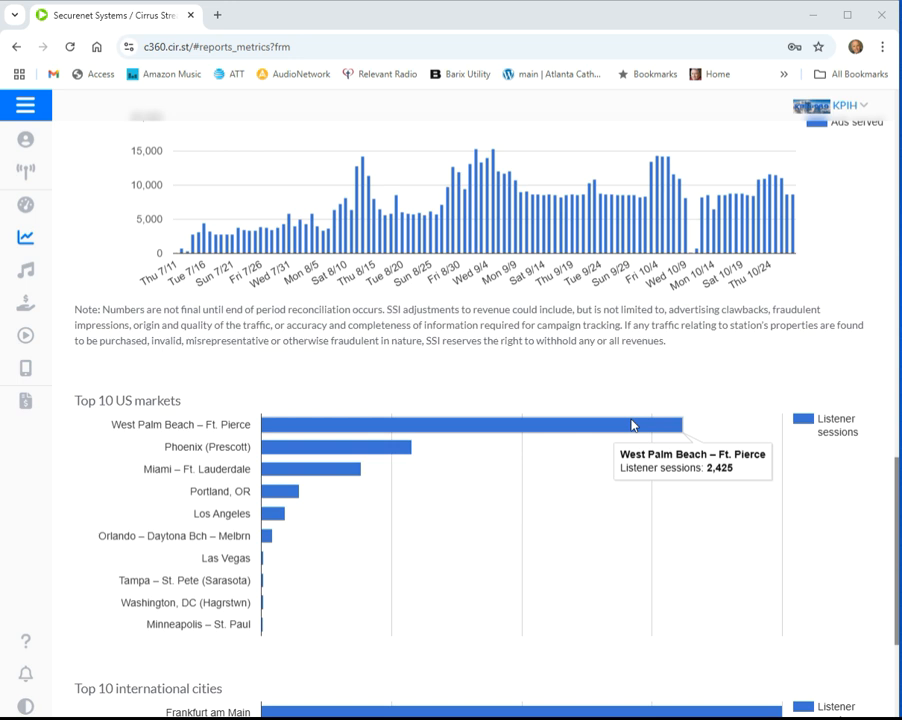
mouse_move(385, 448)
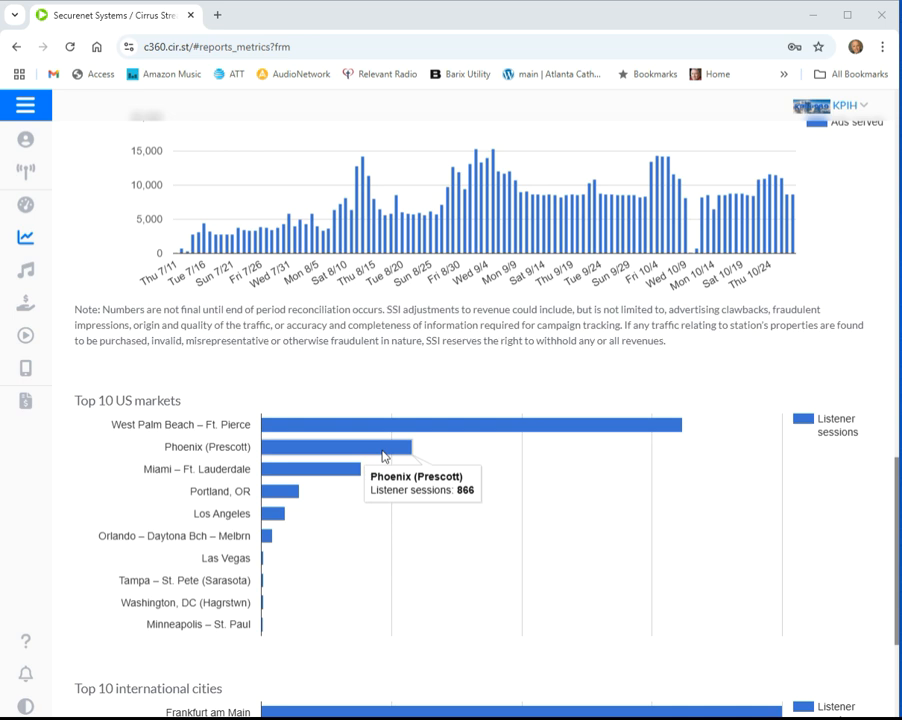
mouse_move(357, 474)
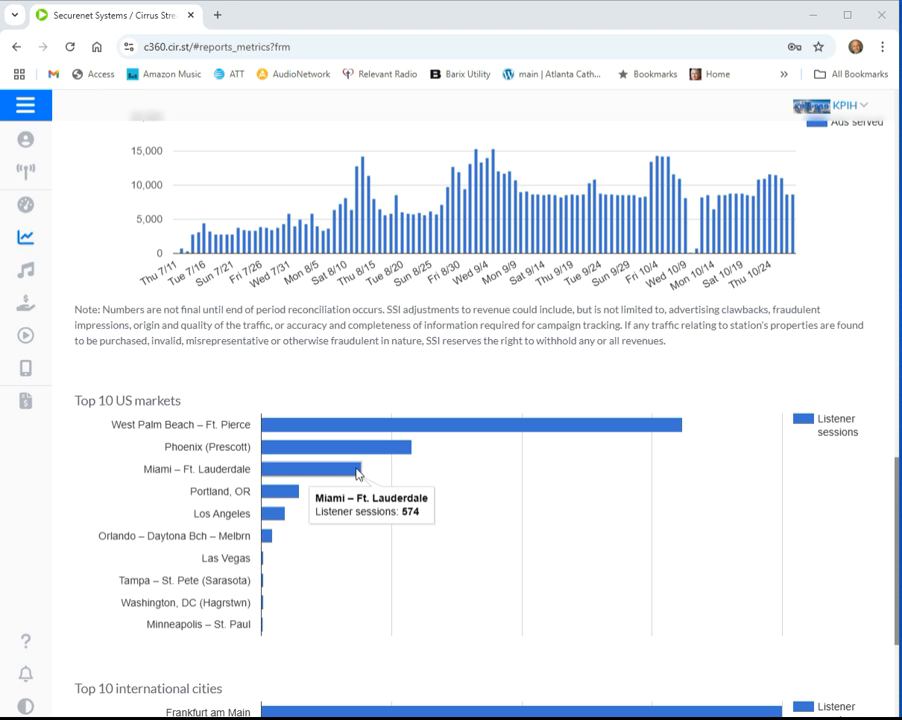
mouse_move(295, 498)
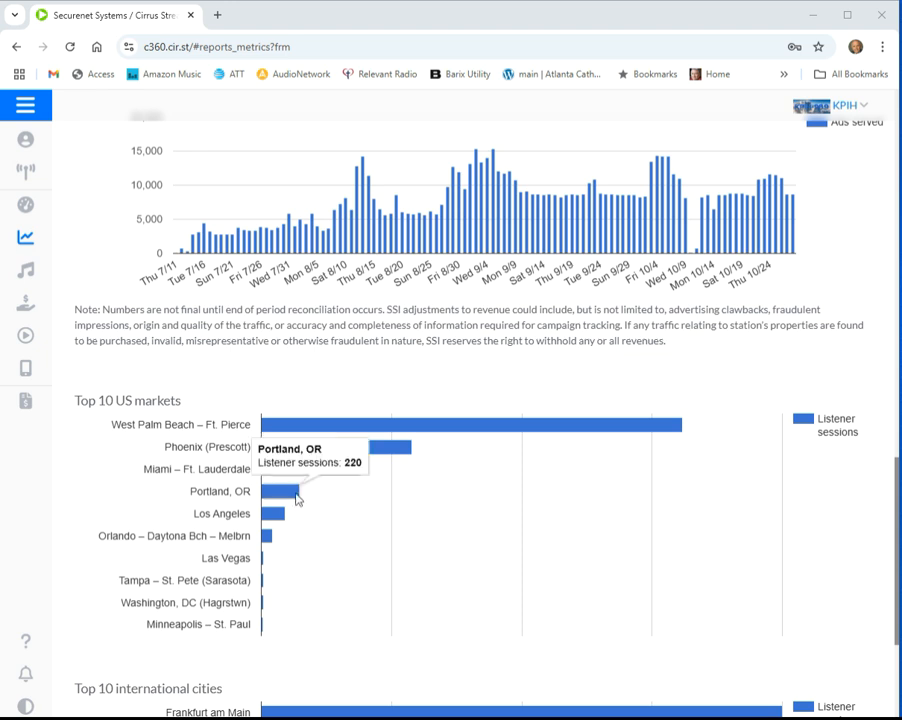
mouse_move(278, 514)
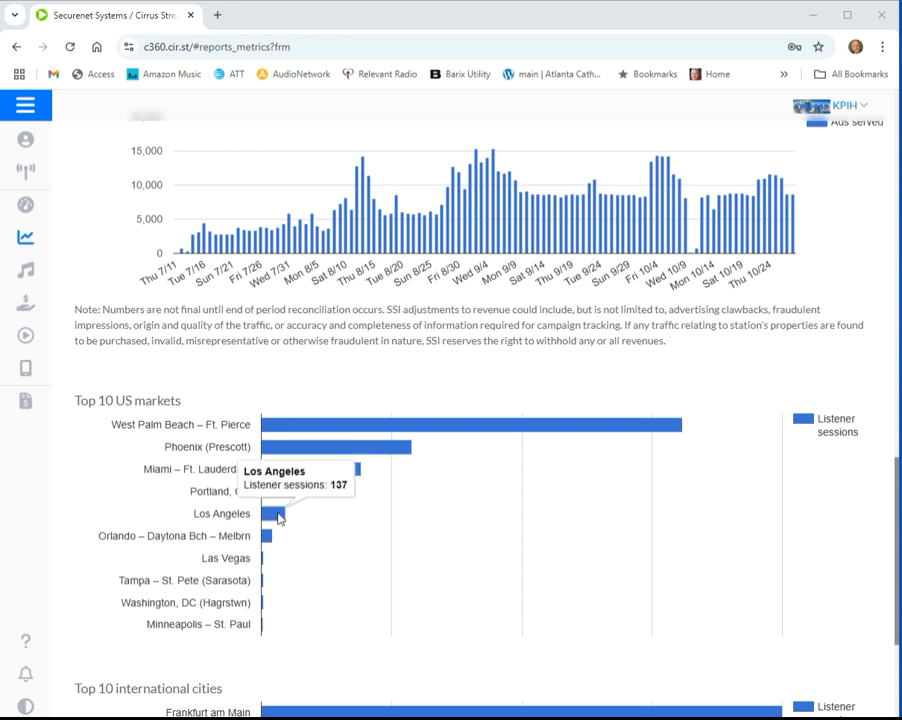
mouse_move(265, 538)
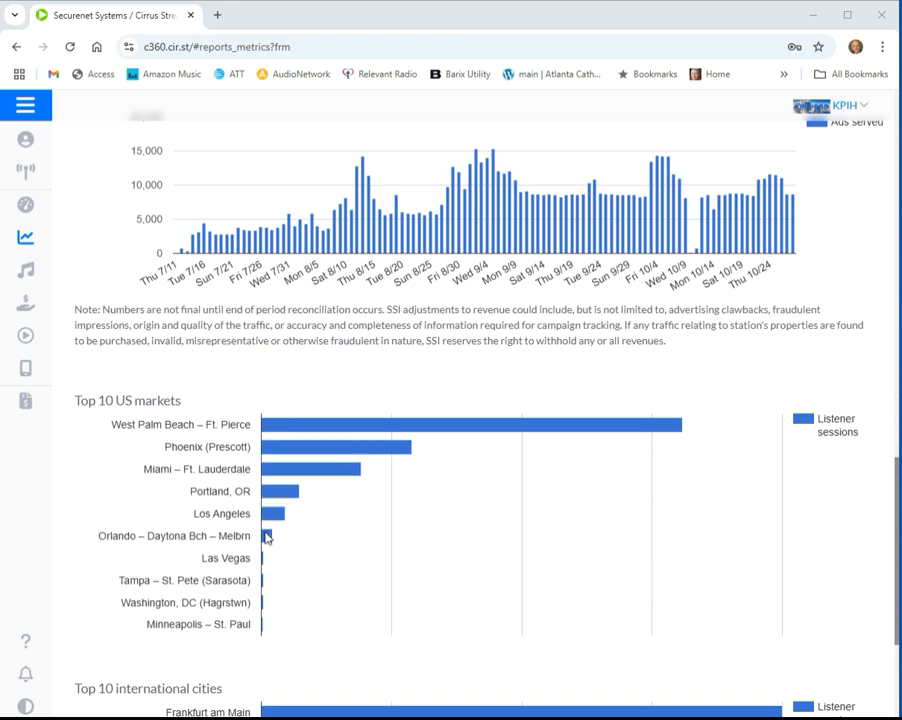
mouse_move(266, 536)
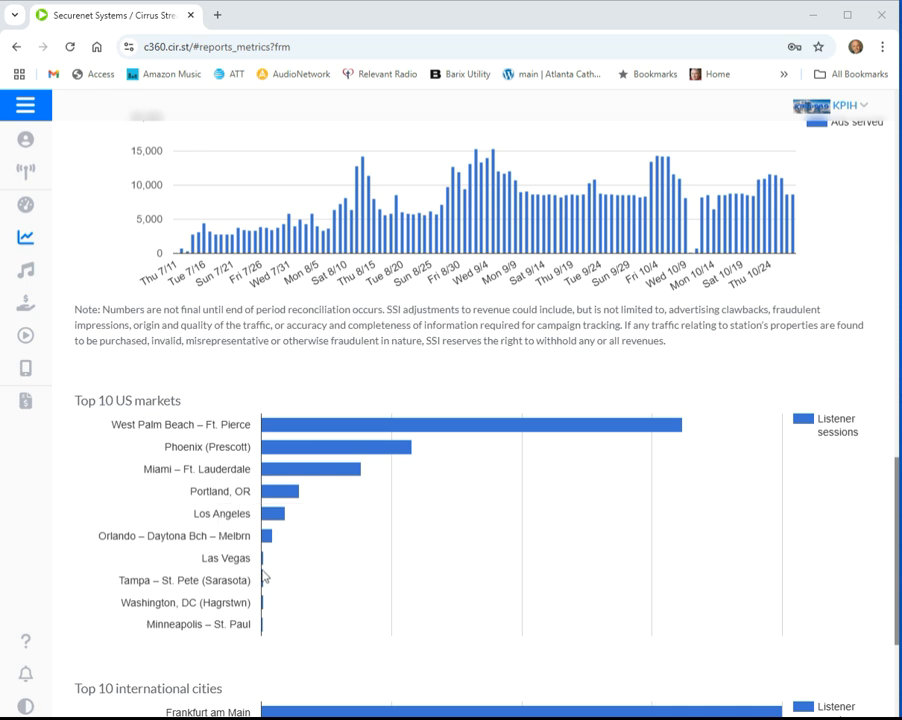
mouse_move(264, 580)
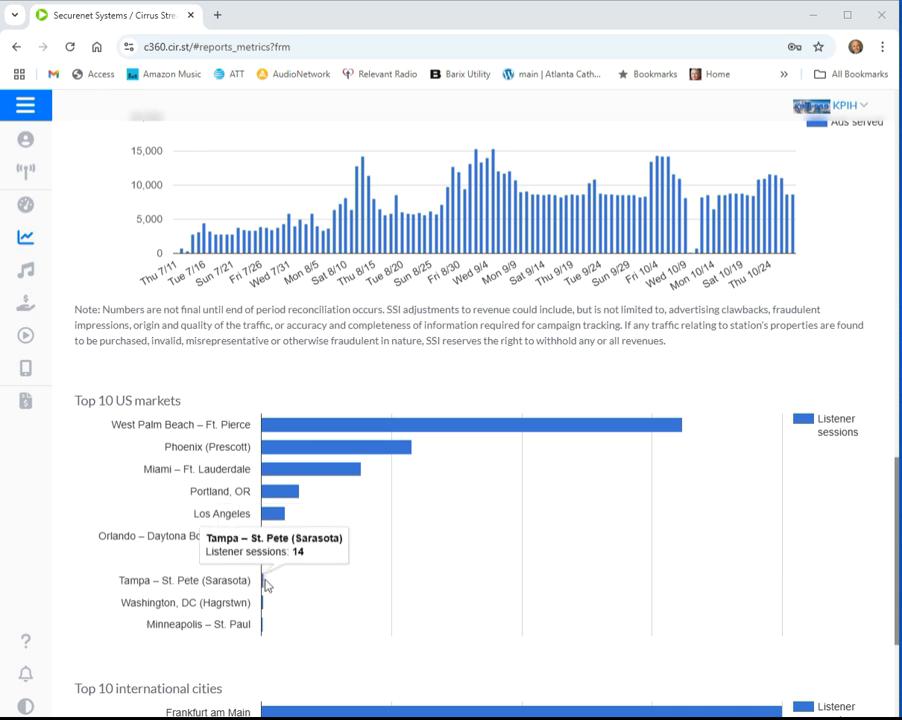
mouse_move(266, 602)
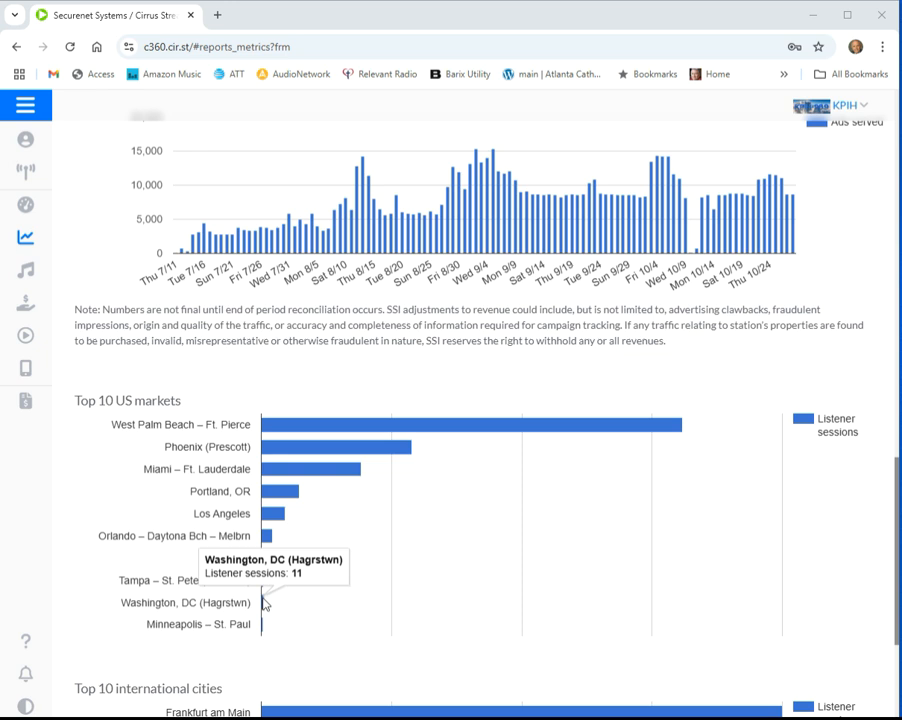
mouse_move(265, 628)
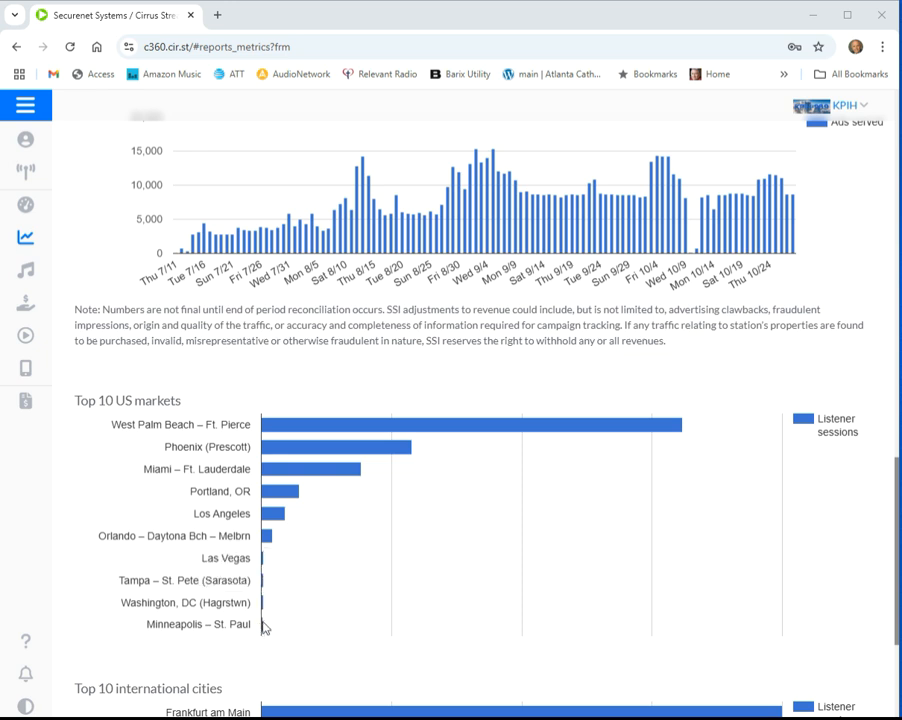
scroll("down", 3)
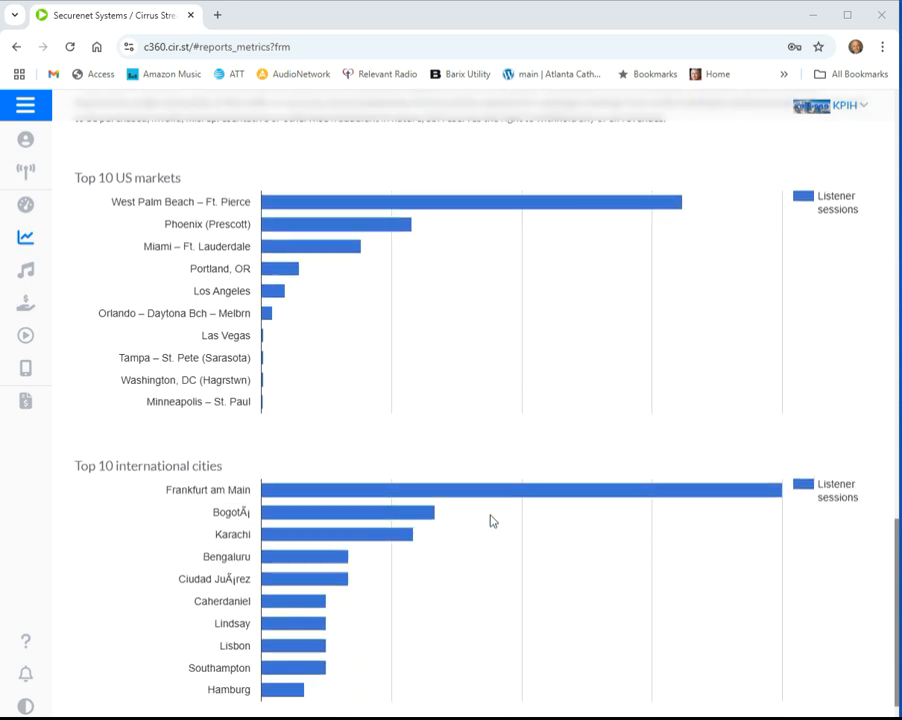
scroll("down", 3)
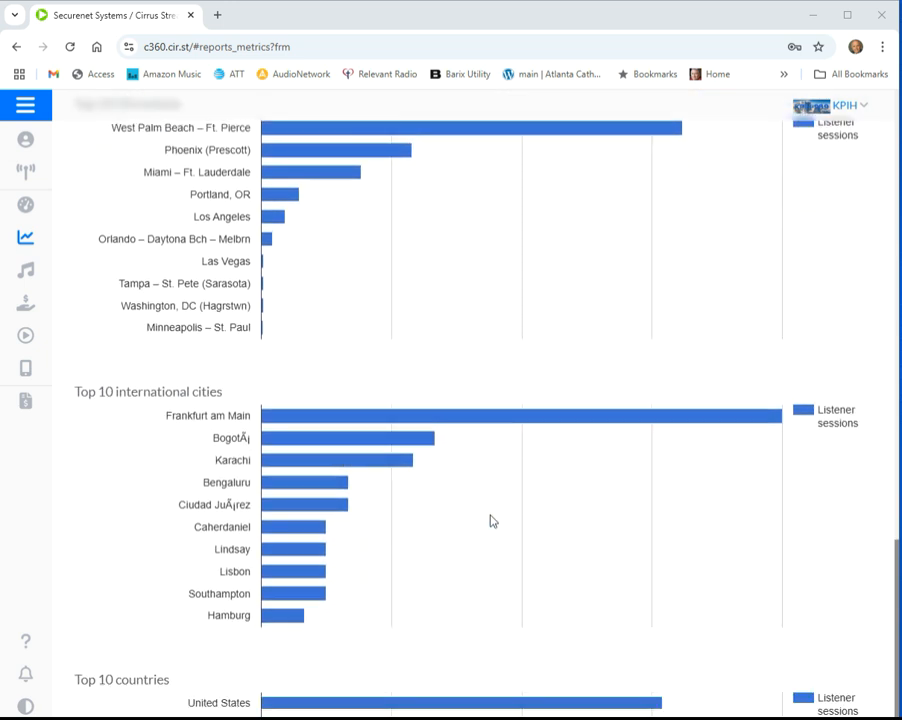
mouse_move(538, 415)
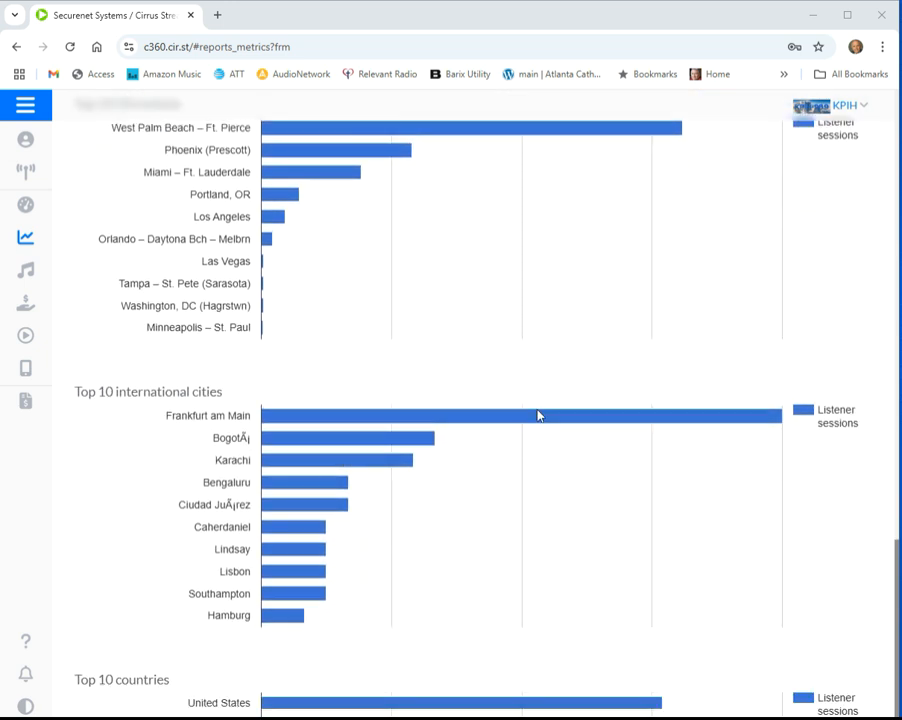
mouse_move(538, 415)
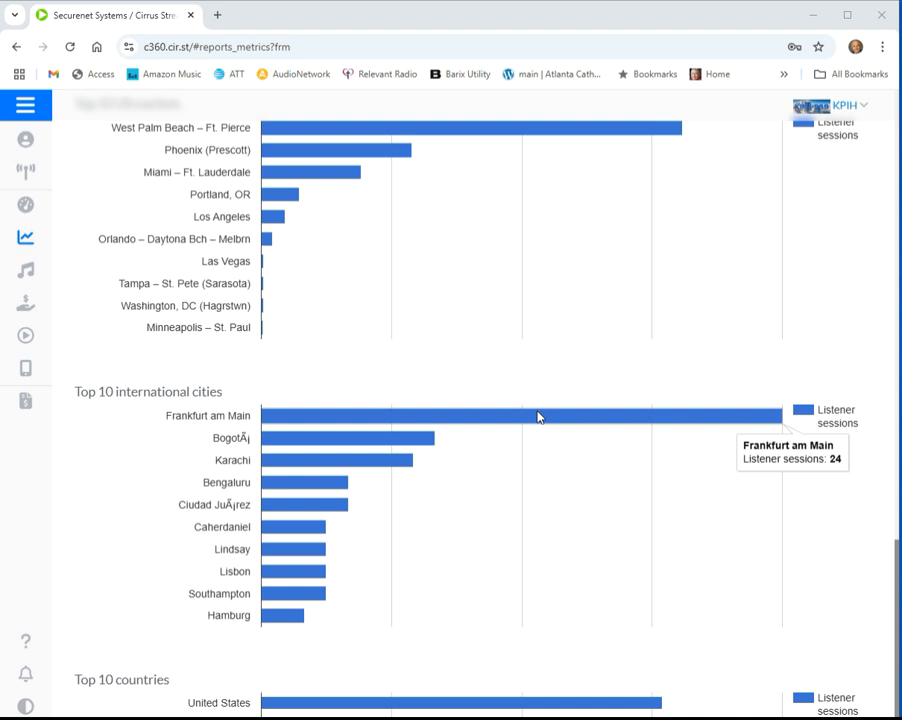
mouse_move(420, 699)
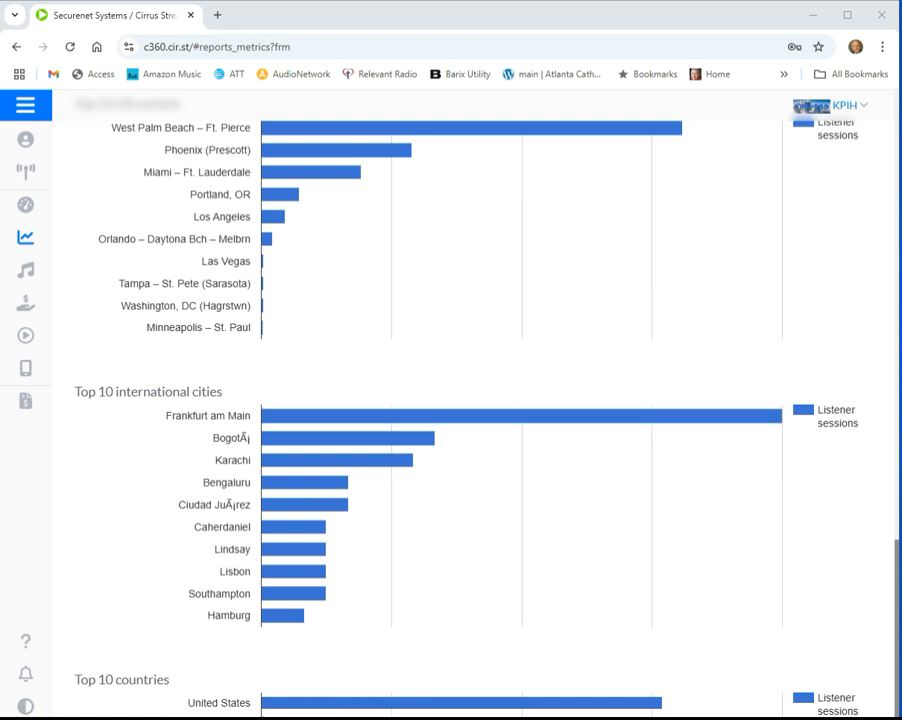
scroll("down", 3)
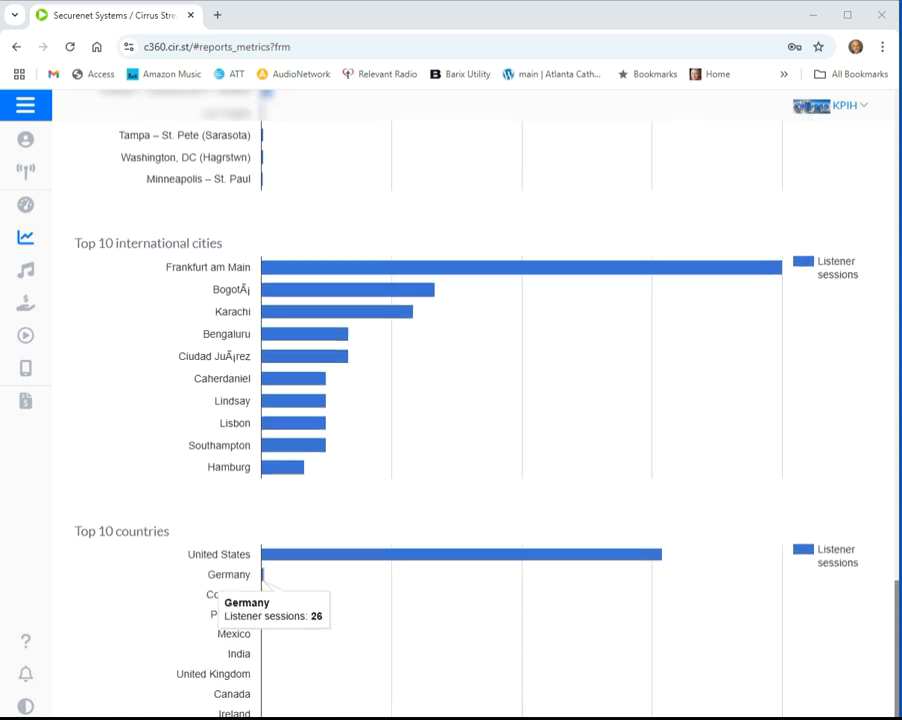
mouse_move(263, 598)
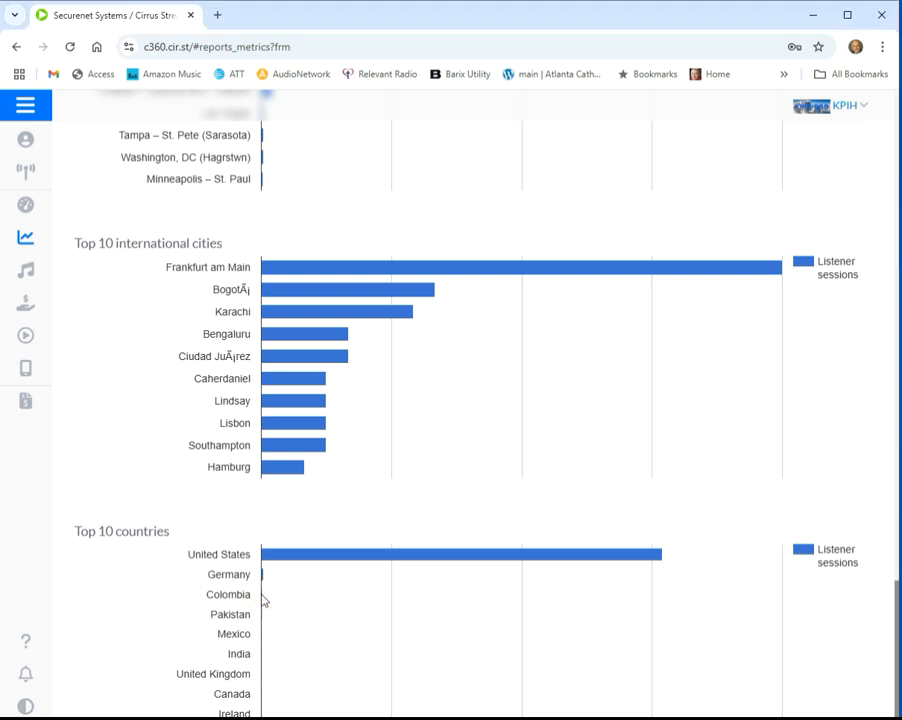
scroll("up", 3)
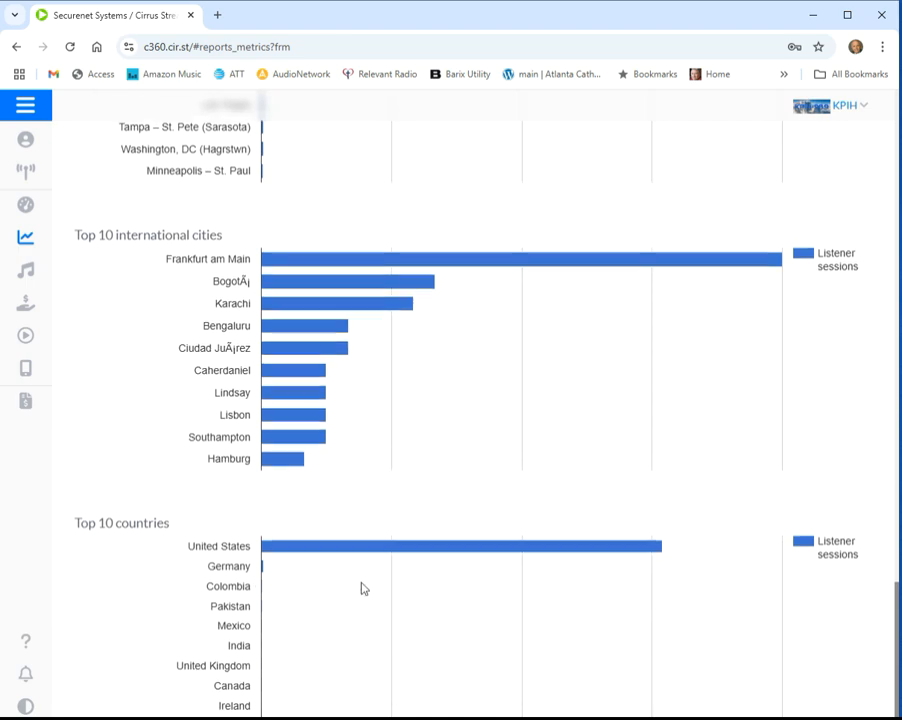
scroll("up", 3)
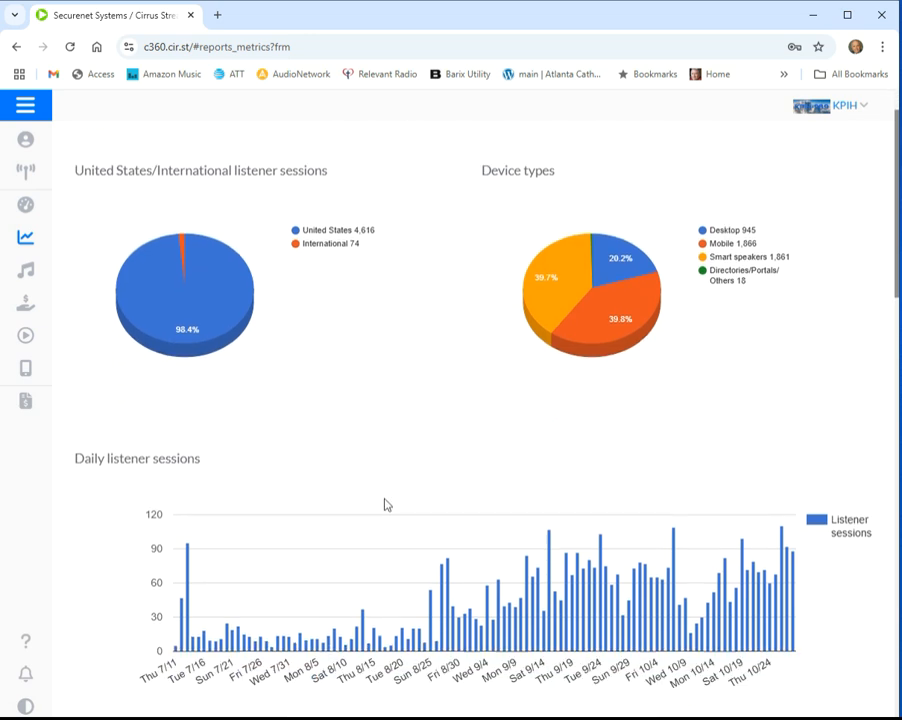
scroll("up", 3)
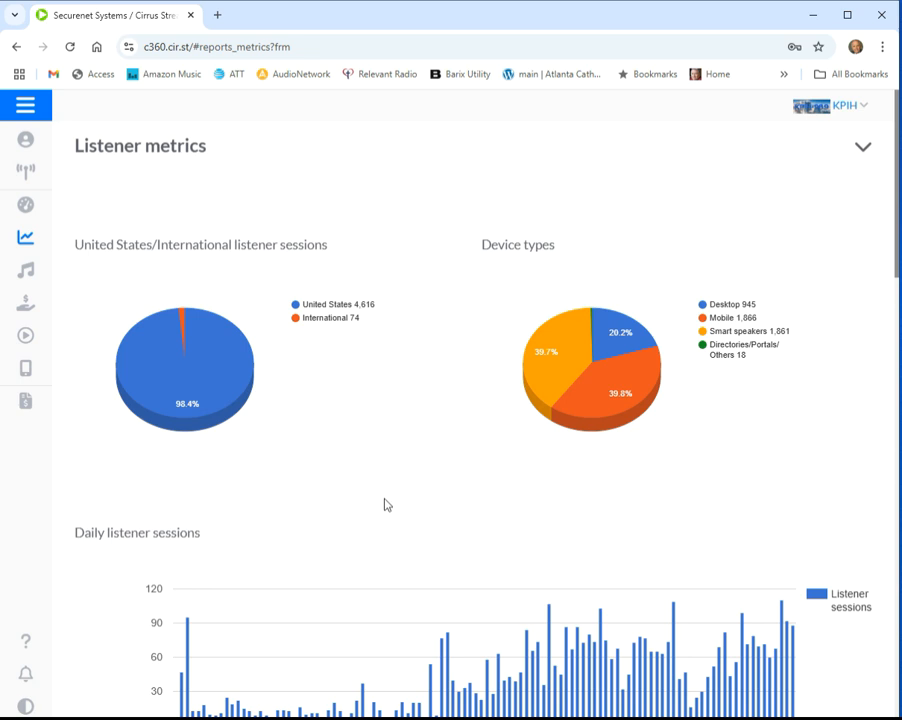
mouse_move(381, 482)
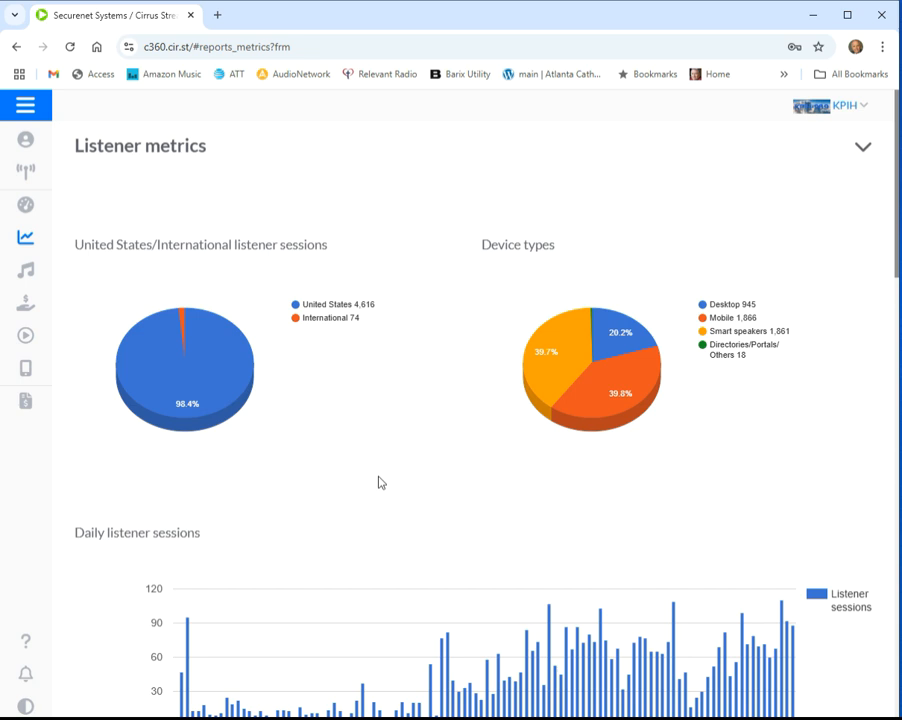
mouse_move(388, 317)
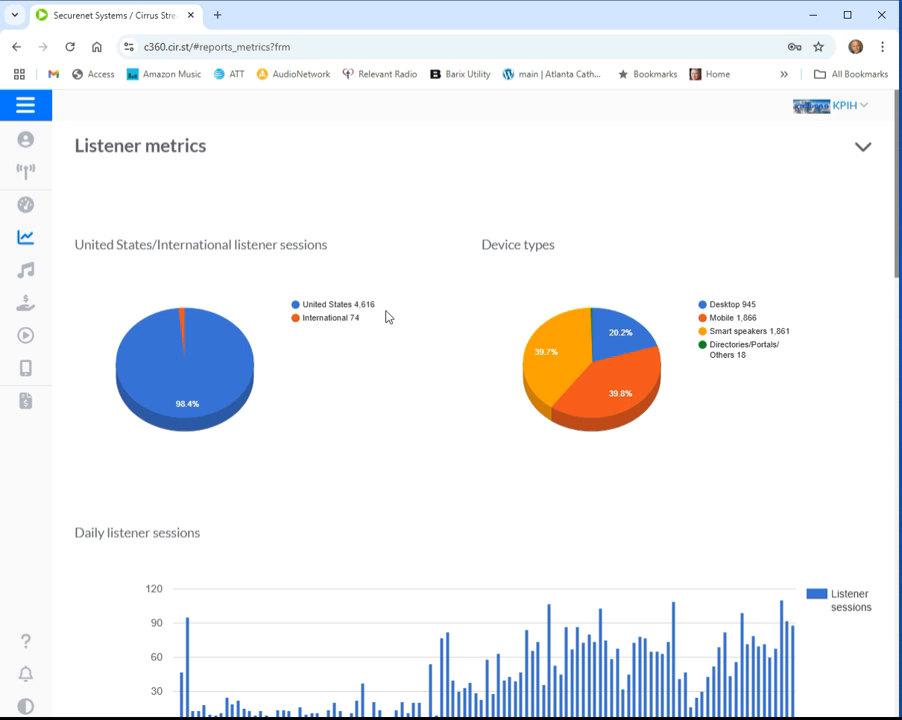
mouse_move(368, 426)
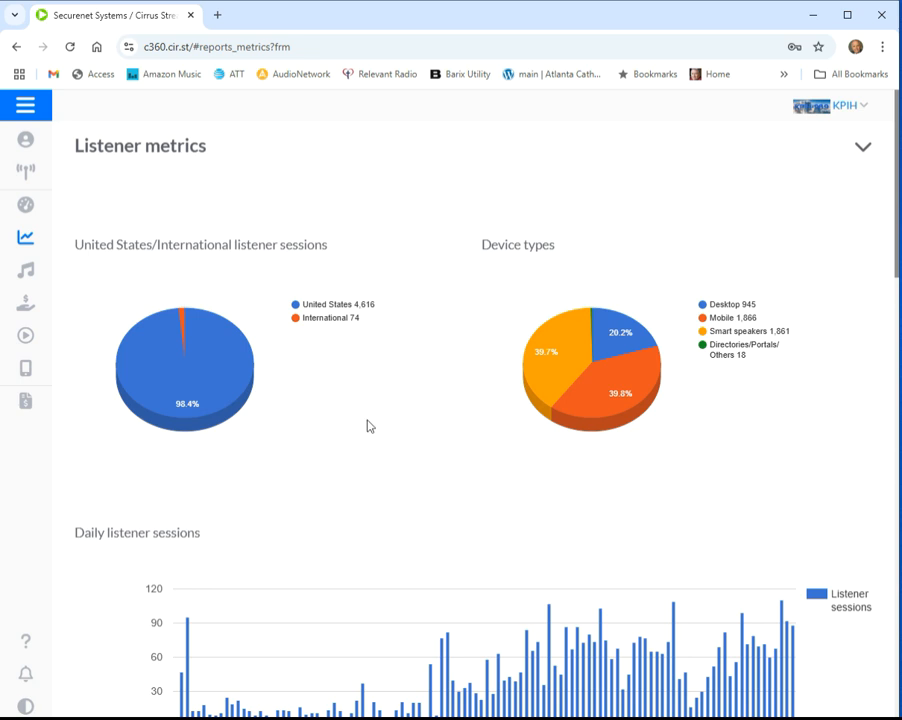